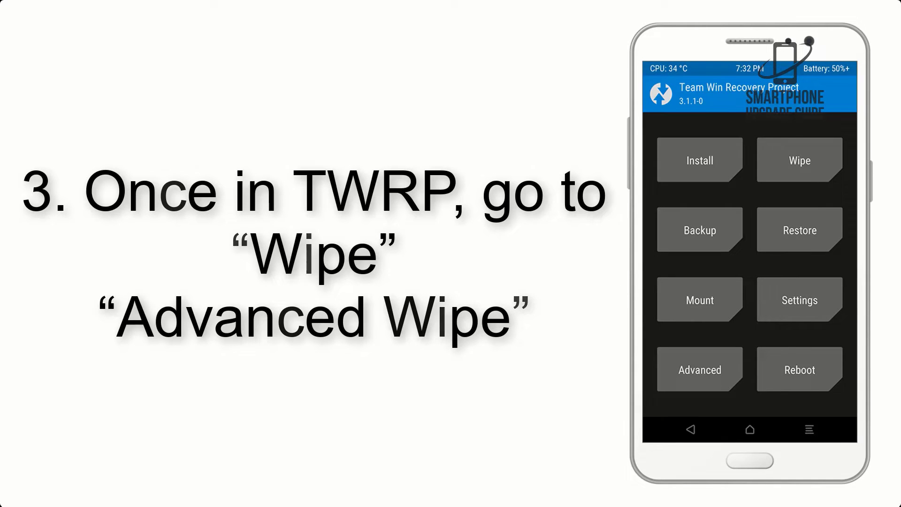
Reach step ten, rebooting the system after the LineageOS and Mini Dynamic GApps flash succeeds.
{"action": "left_click", "coordinate": [798, 159]}
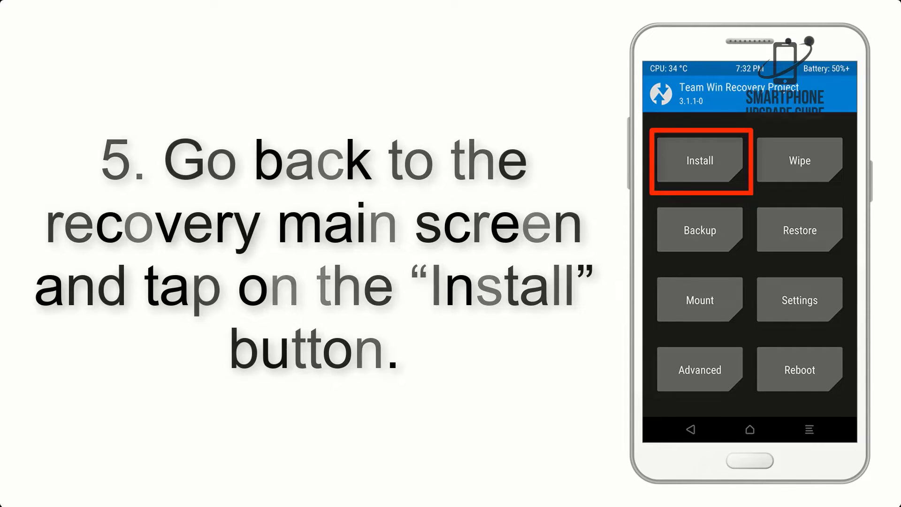
{"action": "left_click", "coordinate": [699, 161]}
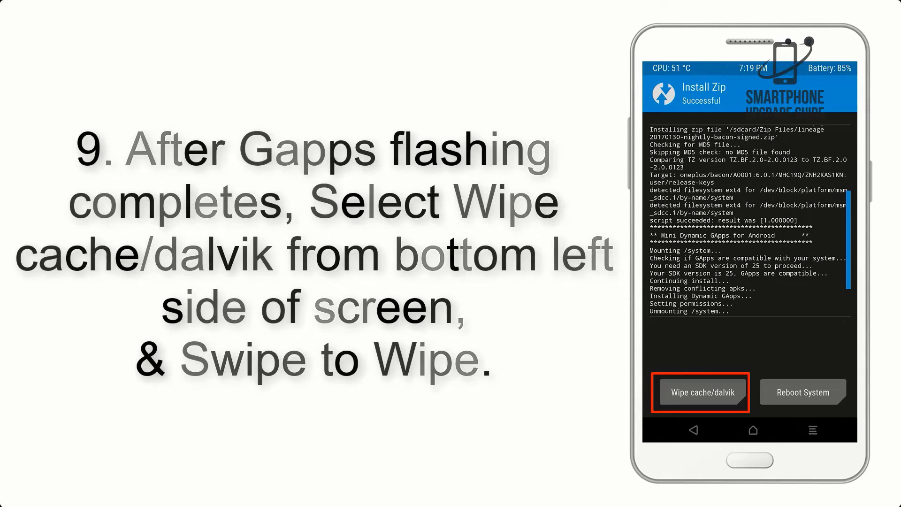
{"action": "left_click", "coordinate": [800, 392]}
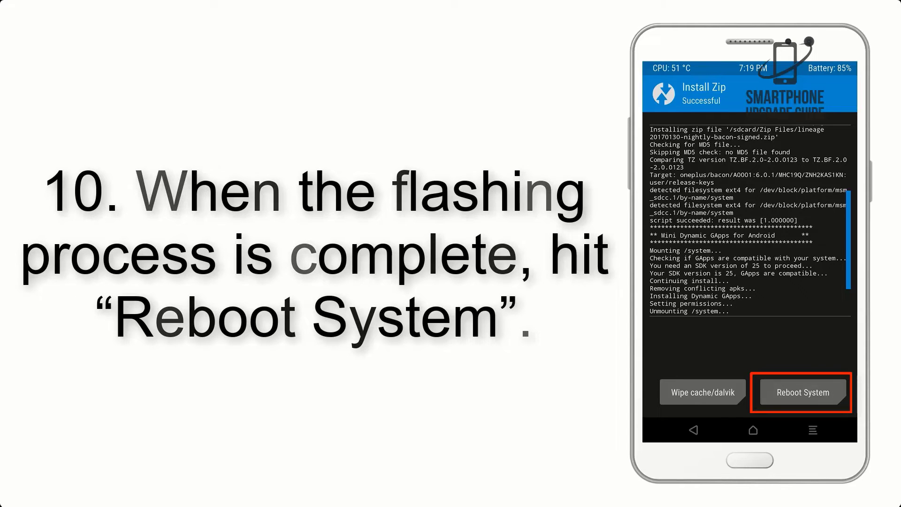